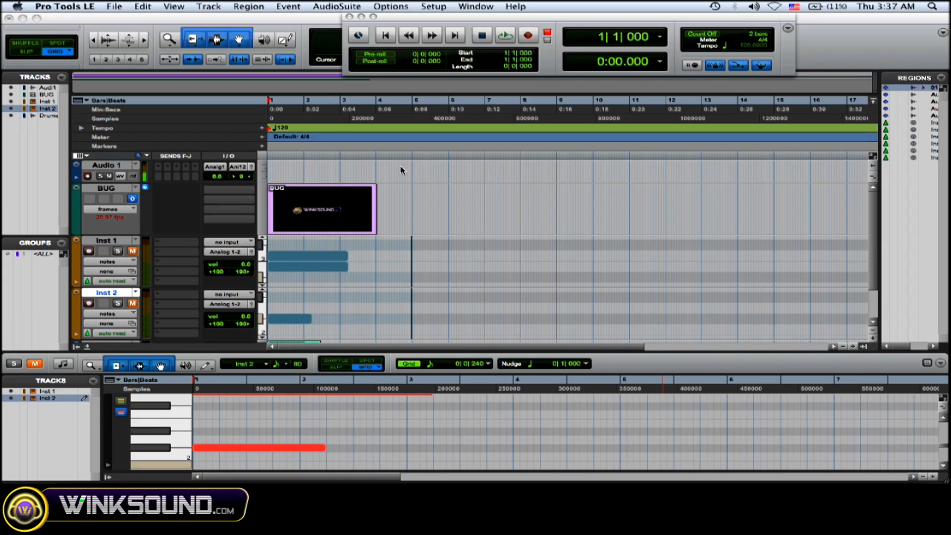
mouse_move(156, 28)
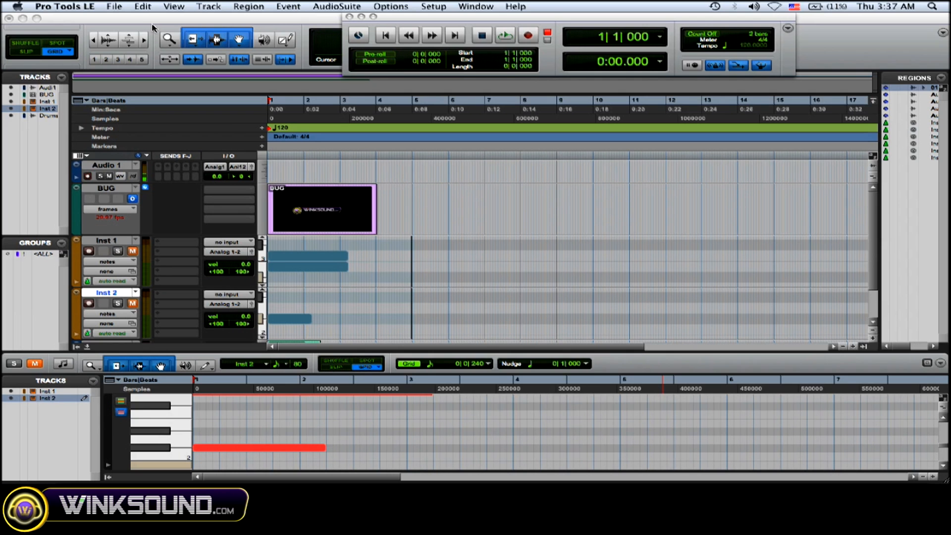
mouse_move(154, 27)
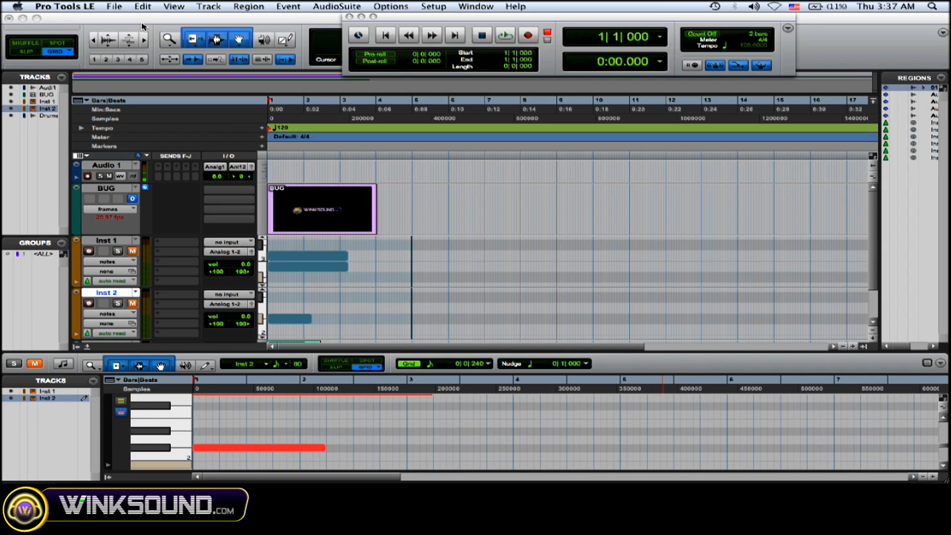
mouse_move(134, 16)
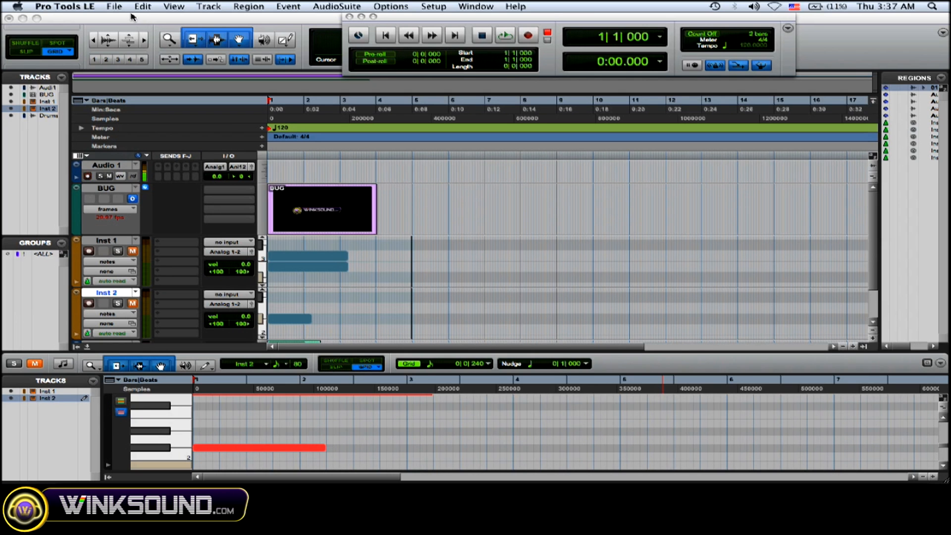
Show the Video window from the Window menu so the movie plays alongside the tracks.
click(114, 6)
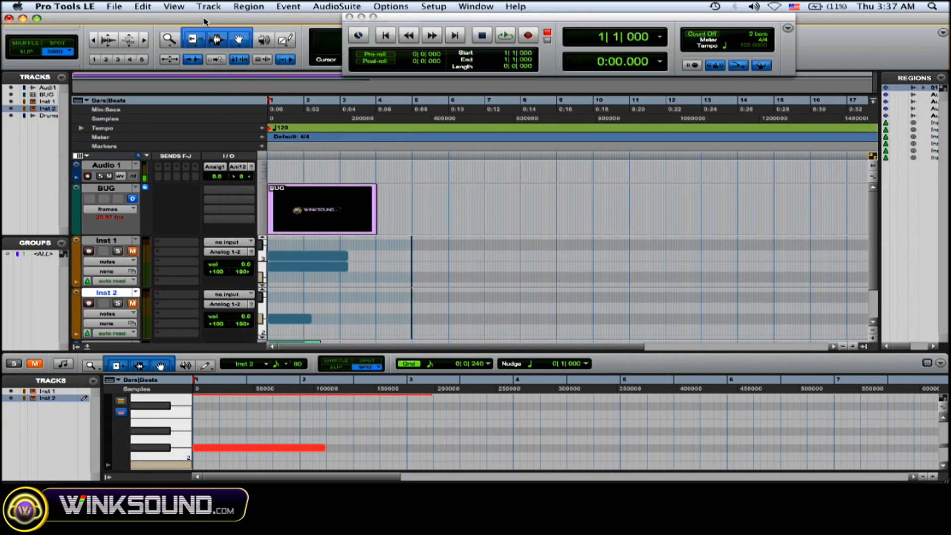
mouse_move(129, 188)
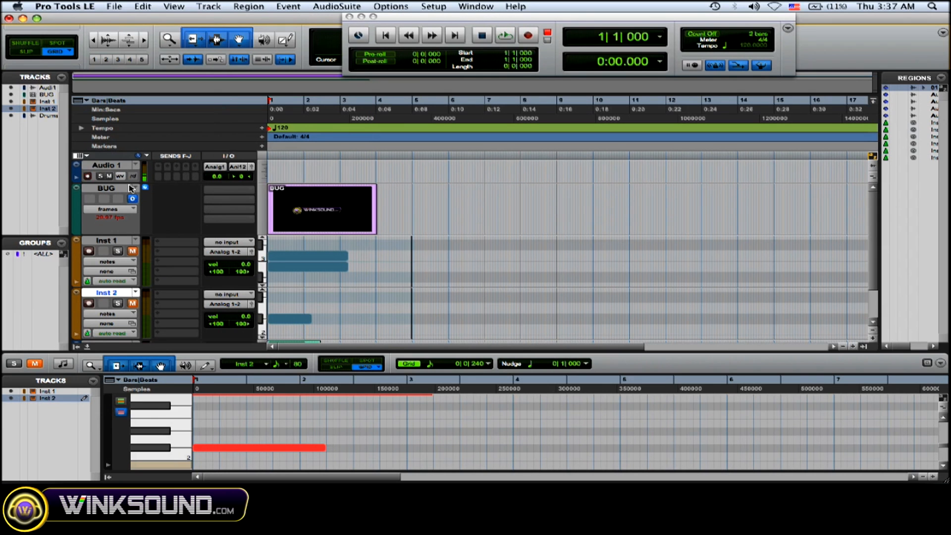
mouse_move(88, 226)
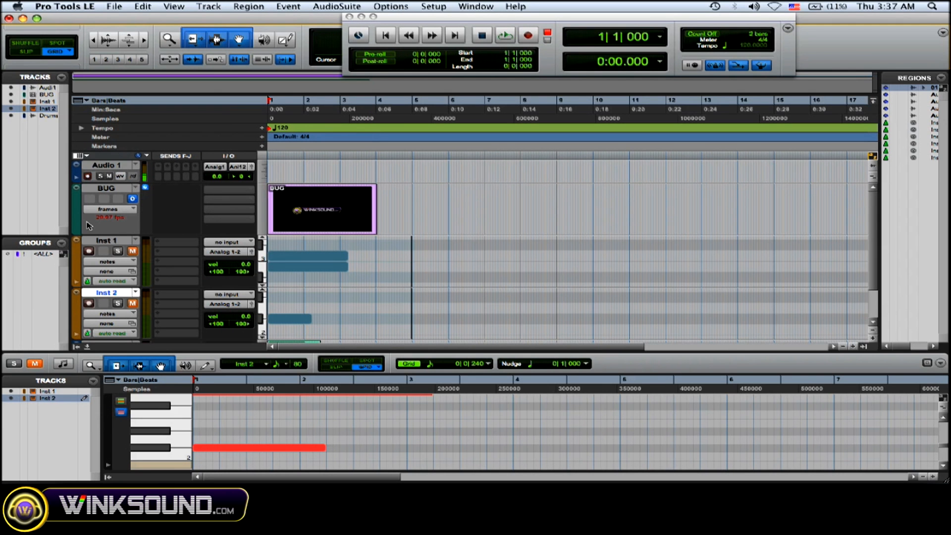
mouse_move(97, 224)
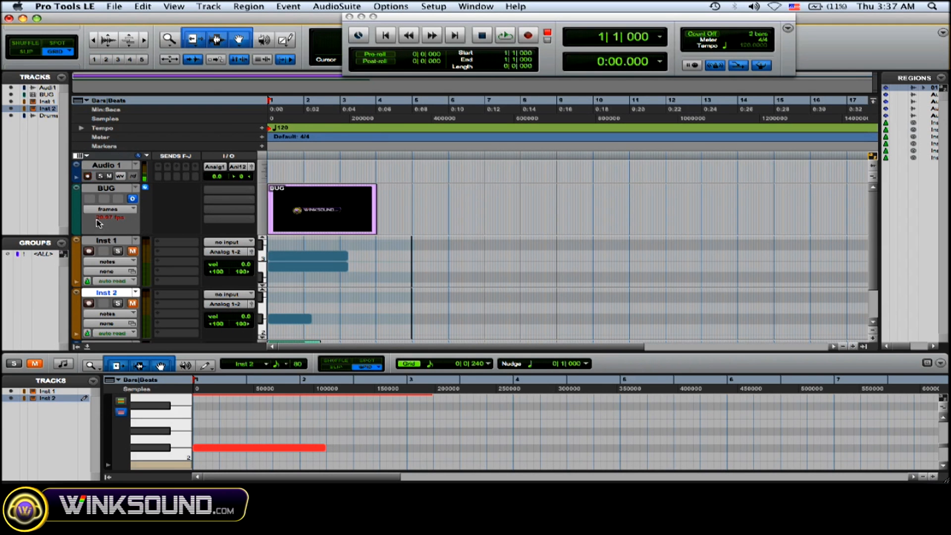
click(109, 209)
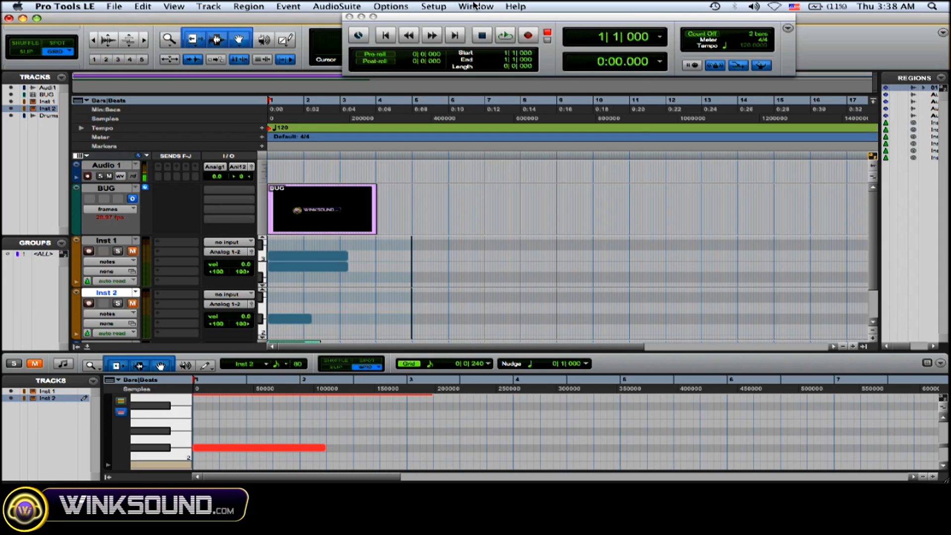
click(475, 6)
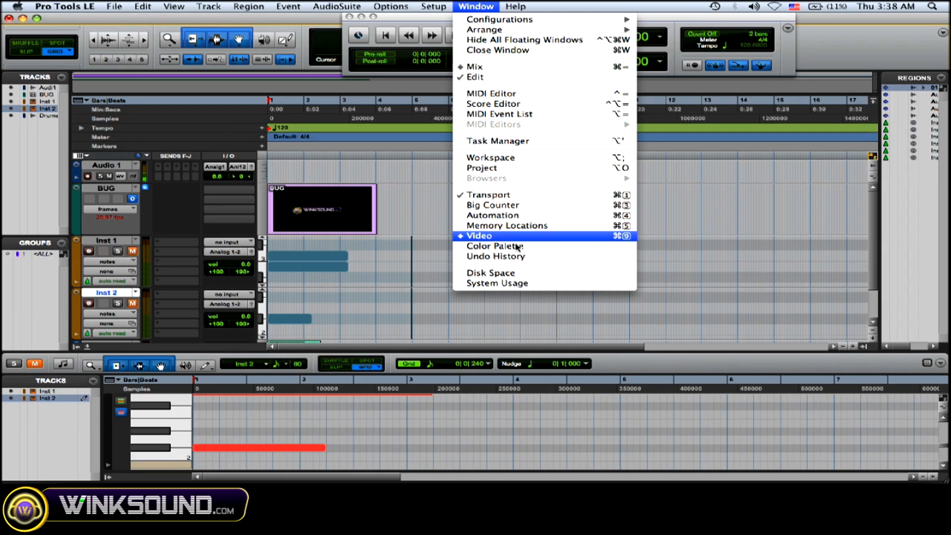
click(479, 236)
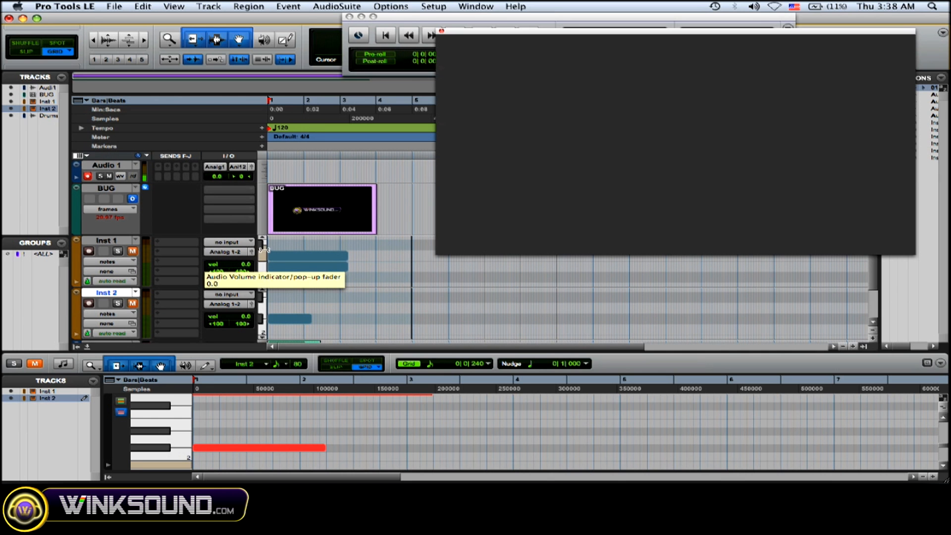
mouse_move(137, 77)
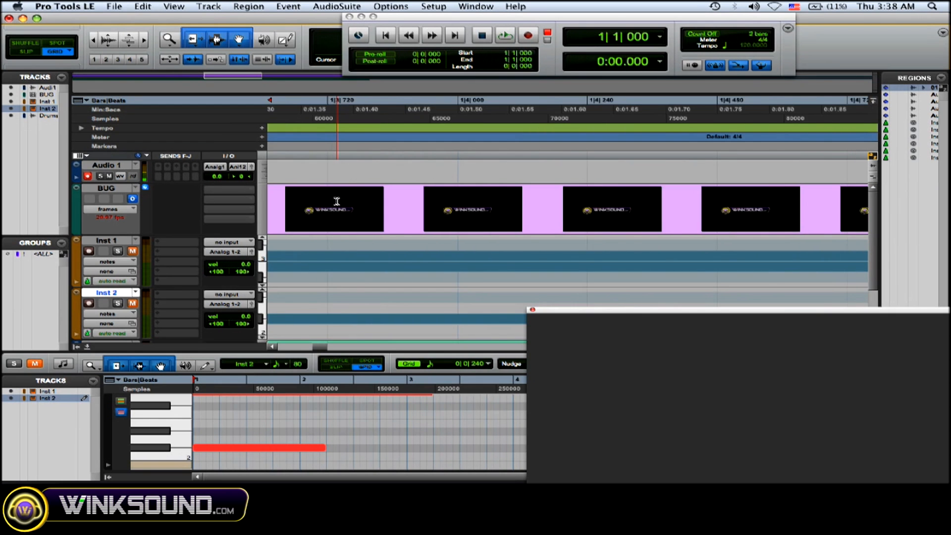
Move the Transport window to float over the middle of the Edit window.
scroll(right, 3)
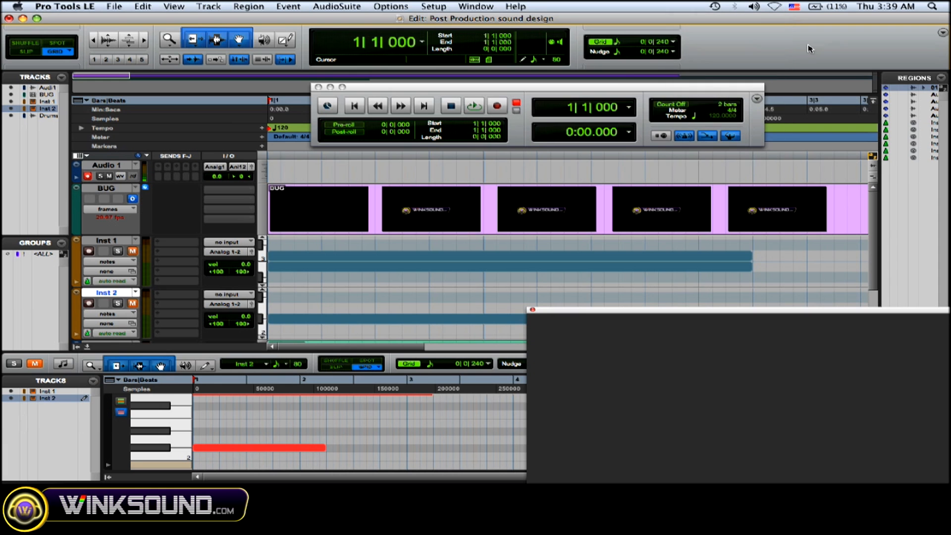
Bring the Video window forward showing the small logo emblem near 1|1|240.
click(634, 43)
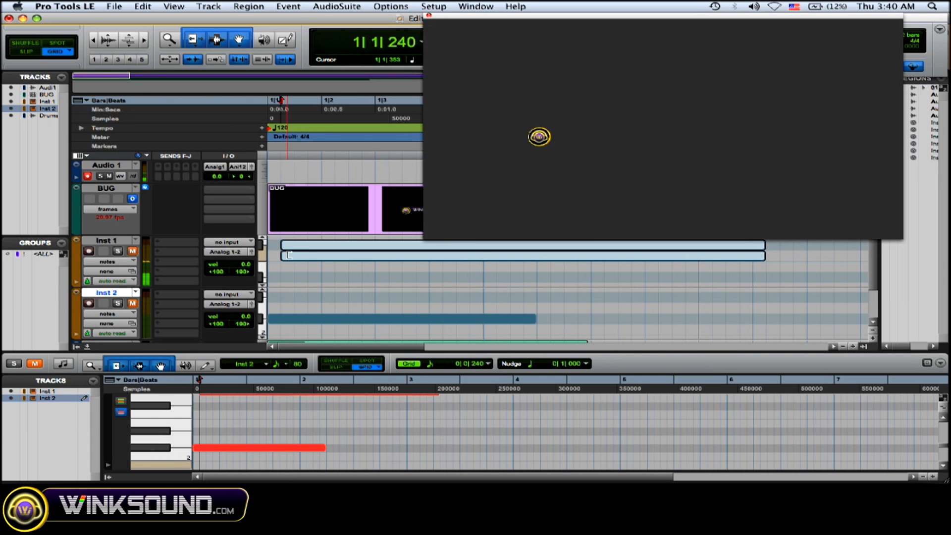
Place drum region 01(80BPM) at bar 1, aligned with the full WinkSound logo.
click(131, 250)
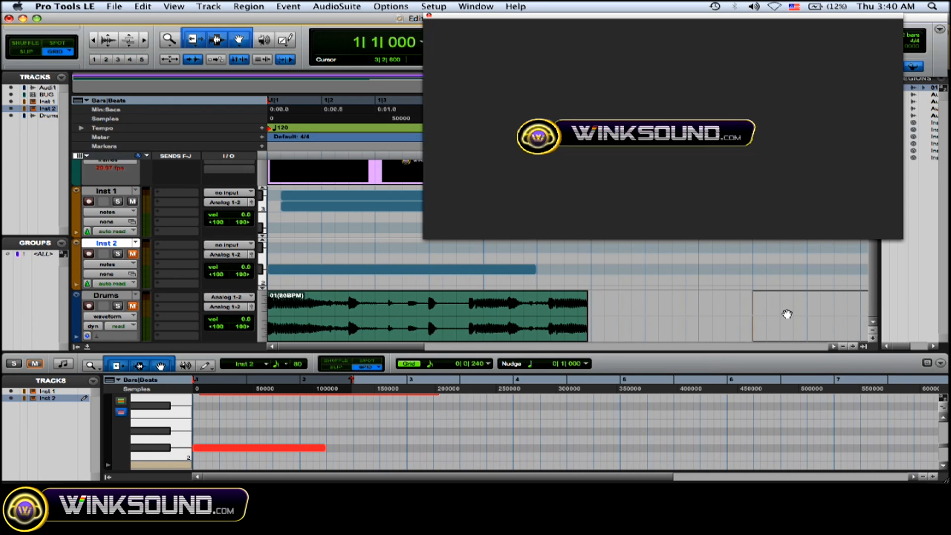
mouse_move(586, 177)
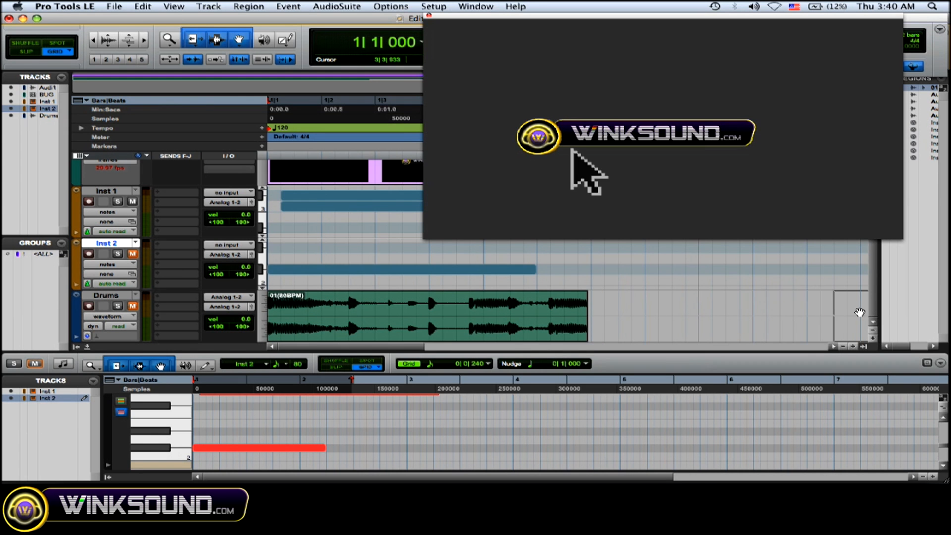